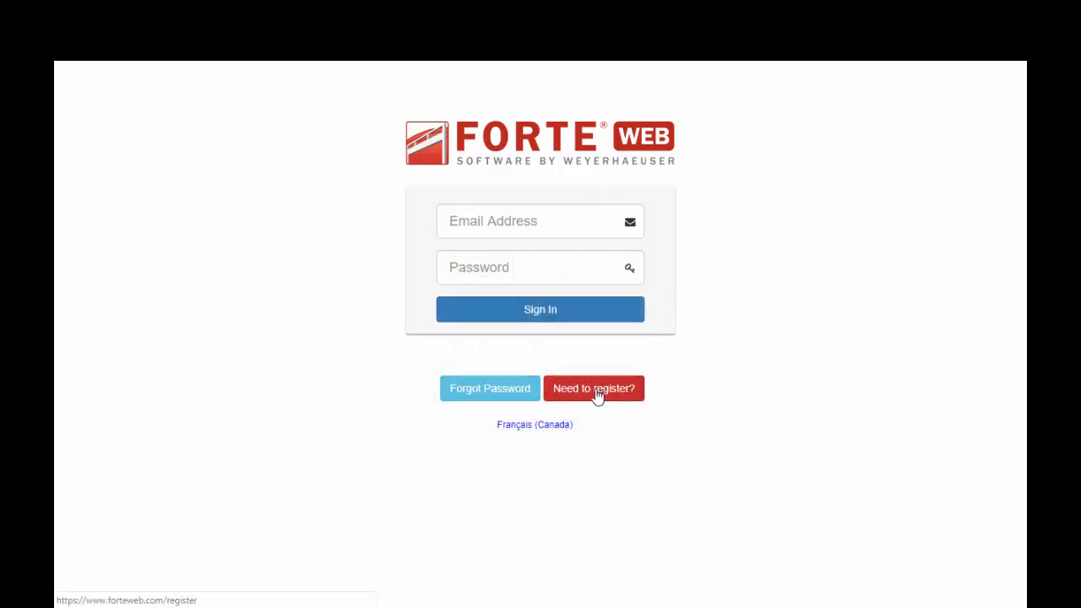
- Visit the registration form, return to sign-in, and log in with the account email and password
left_click(592, 389)
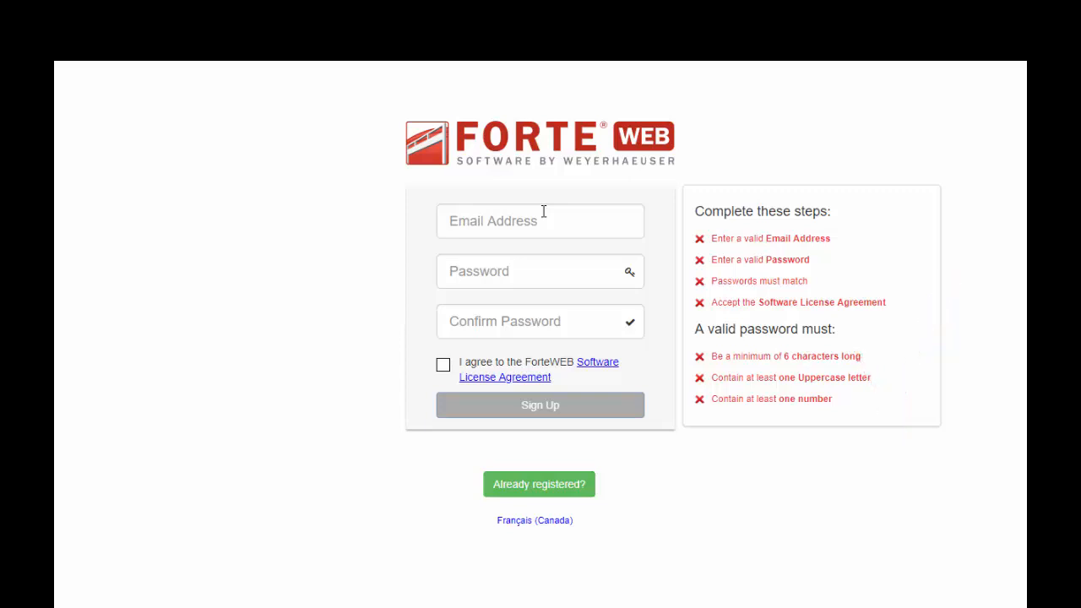
mouse_move(539, 406)
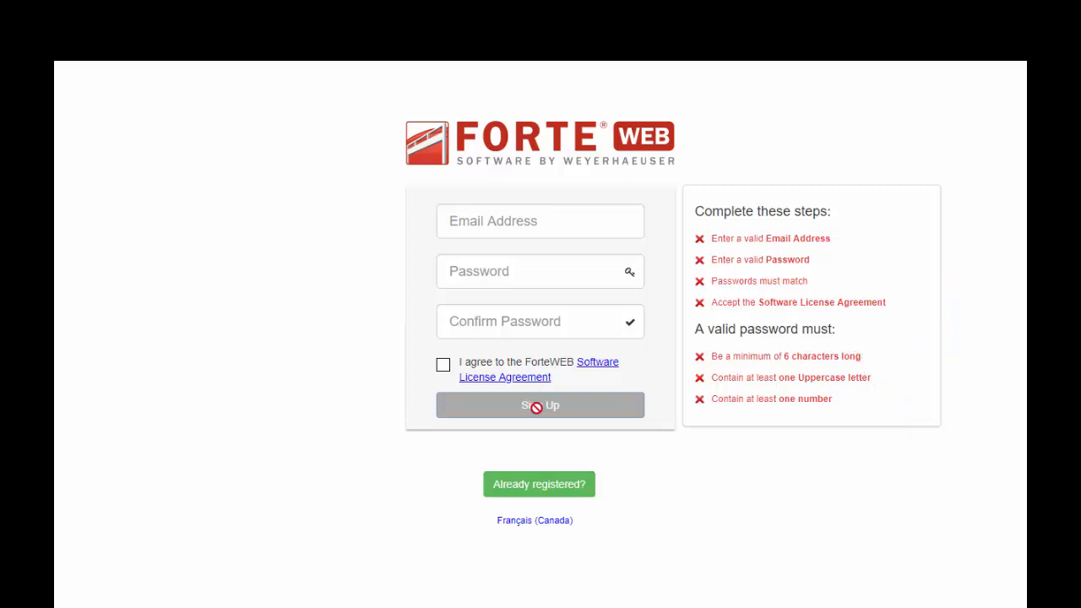
mouse_move(532, 488)
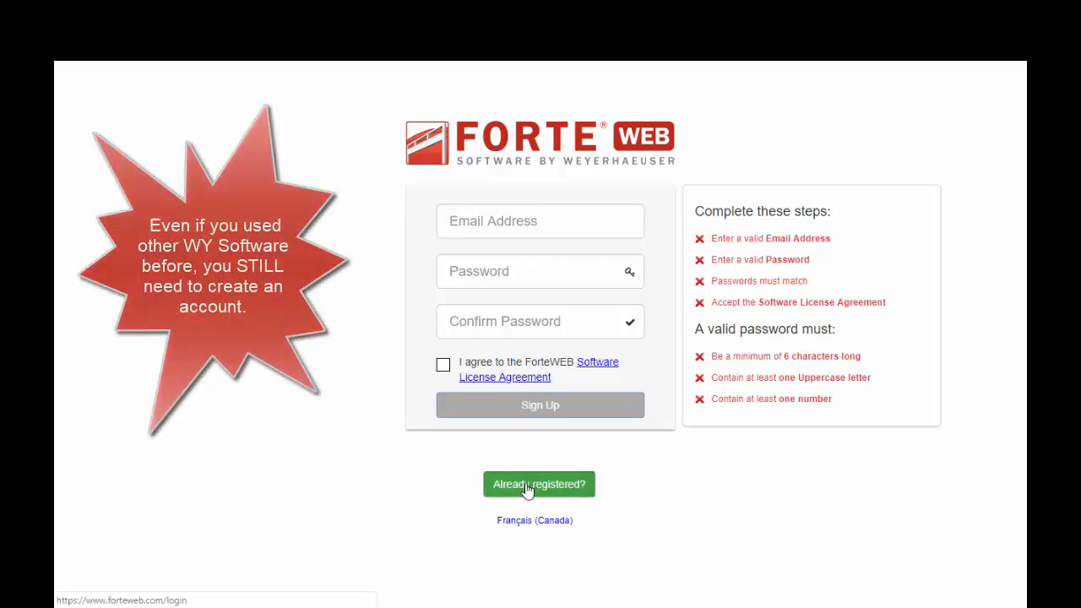
left_click(538, 484)
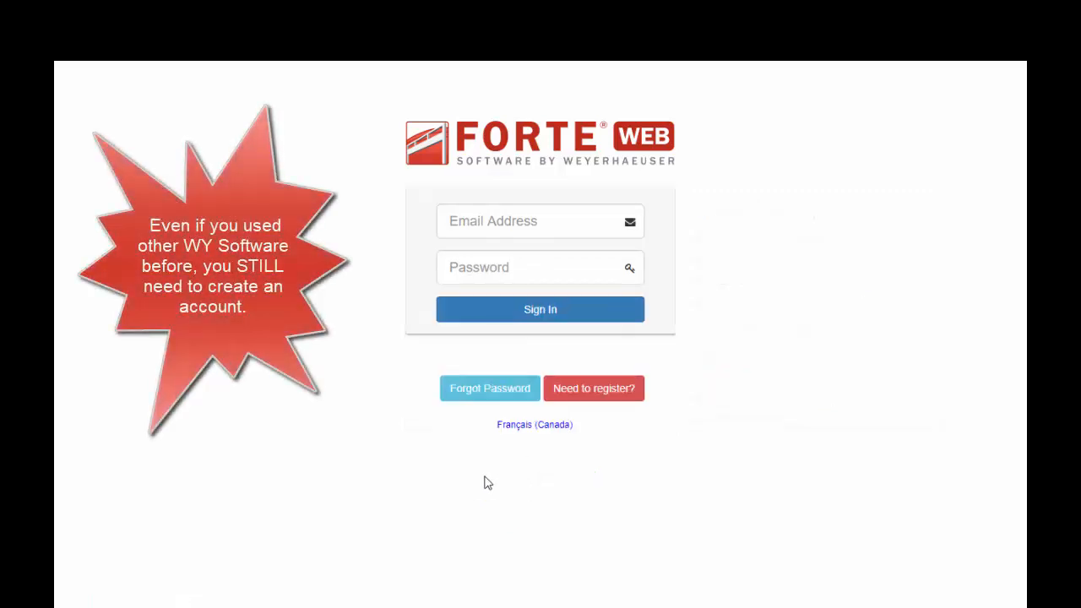
left_click(532, 220)
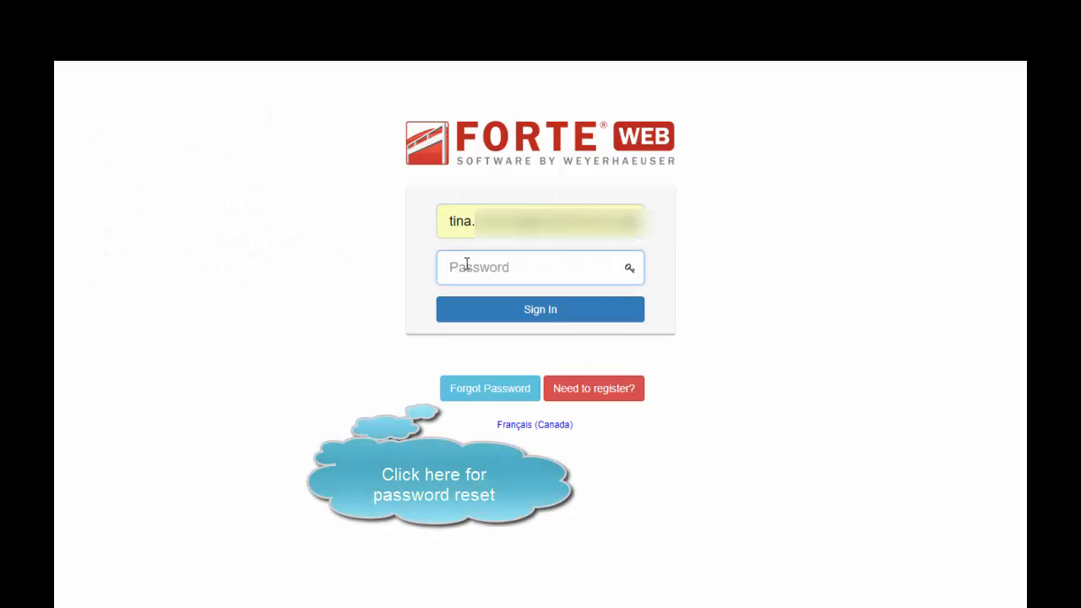
type("••••")
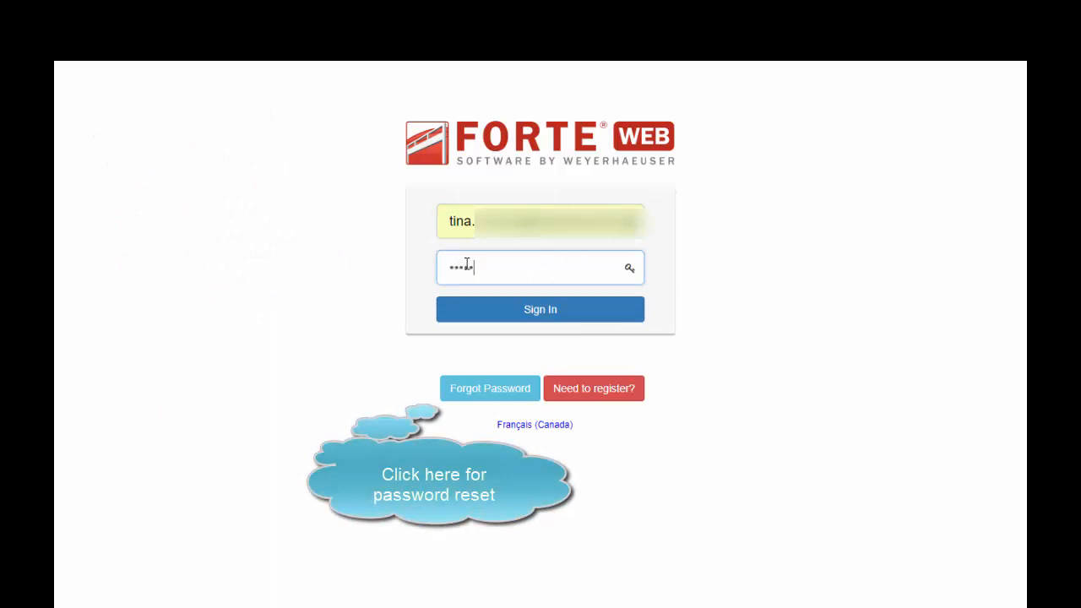
left_click(540, 309)
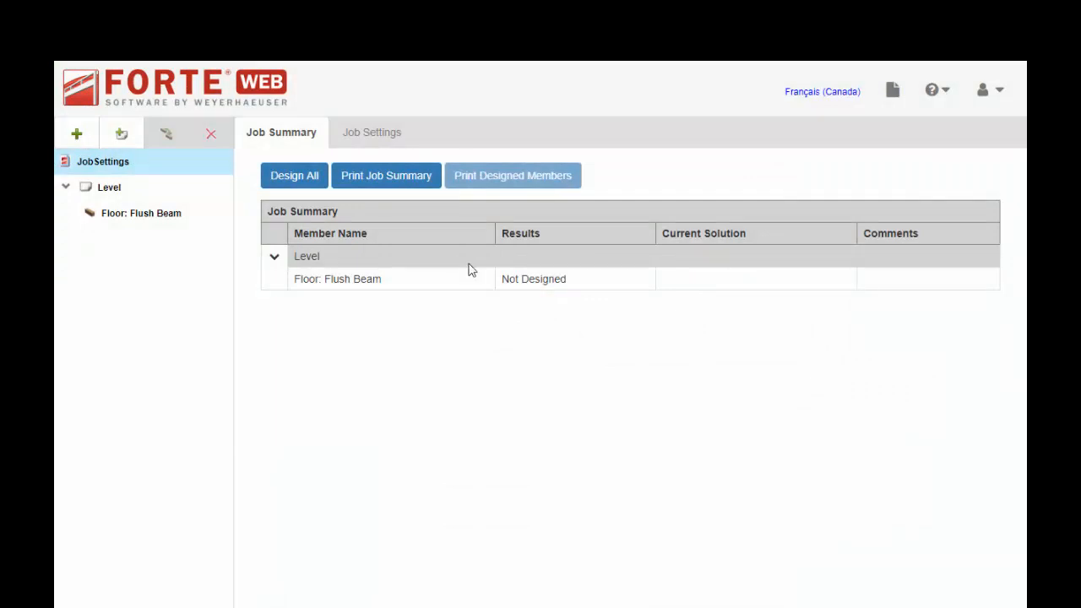
mouse_move(982, 90)
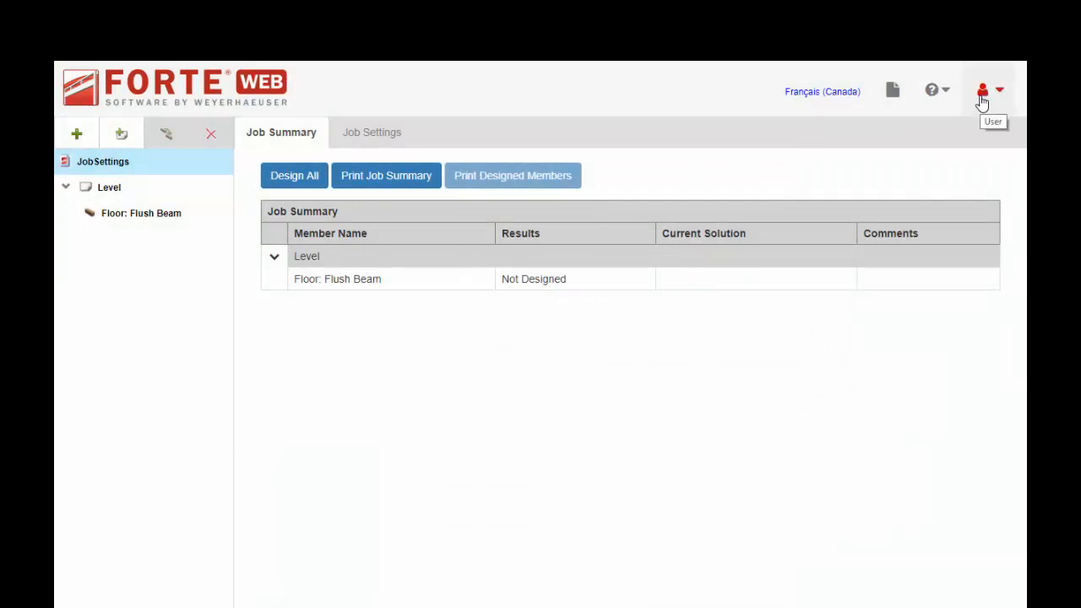
left_click(988, 89)
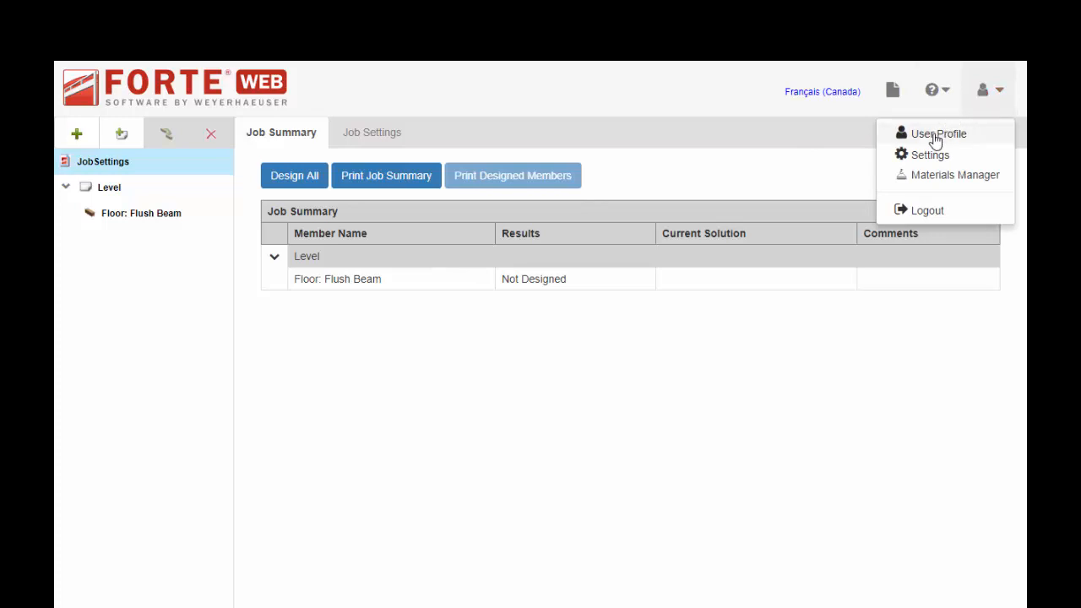
left_click(938, 134)
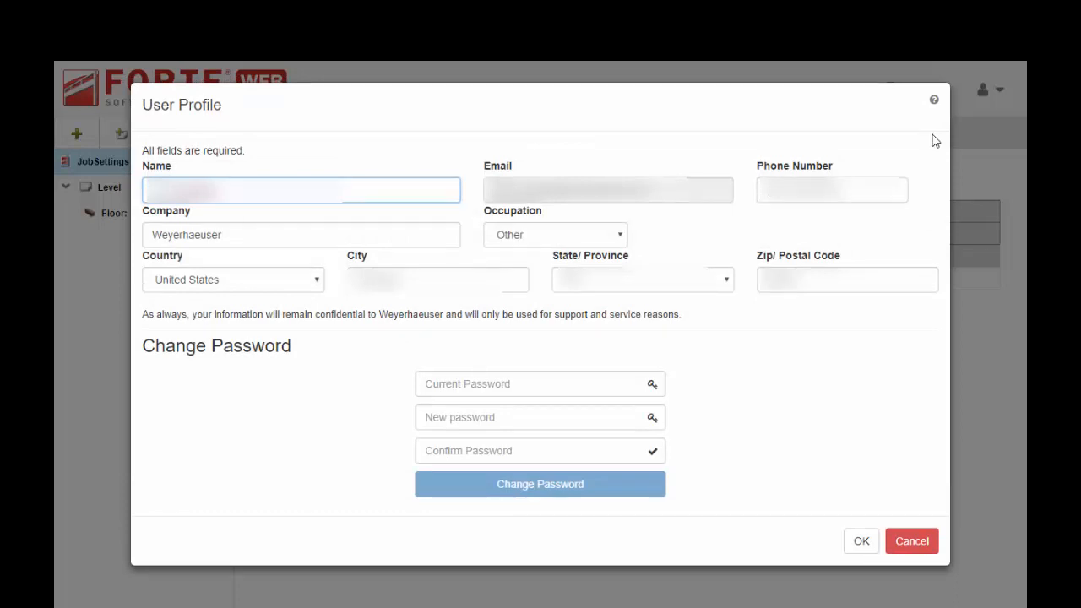
mouse_move(897, 337)
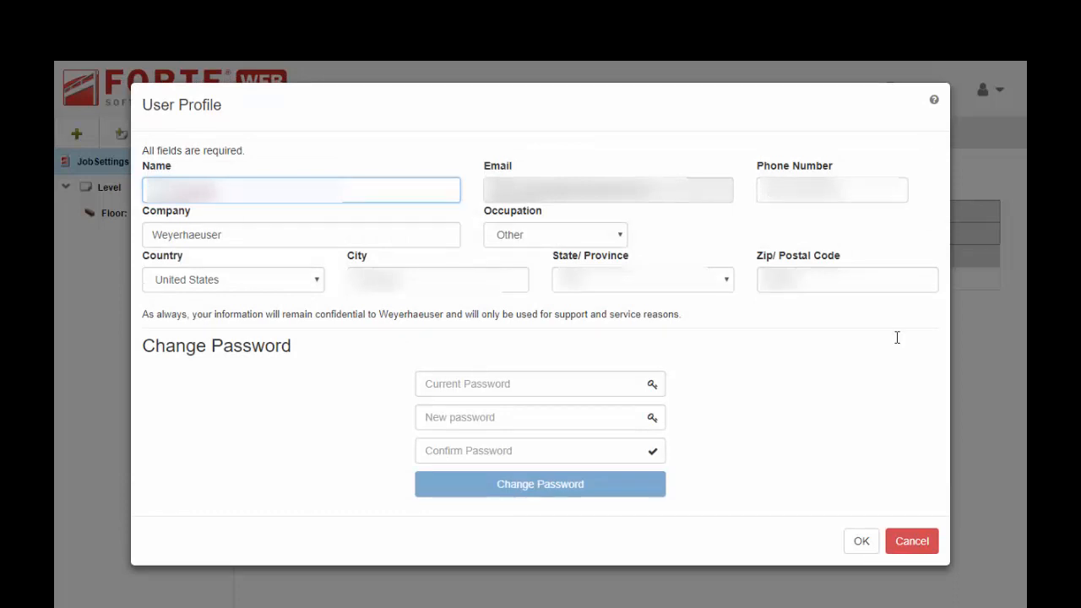
left_click(861, 540)
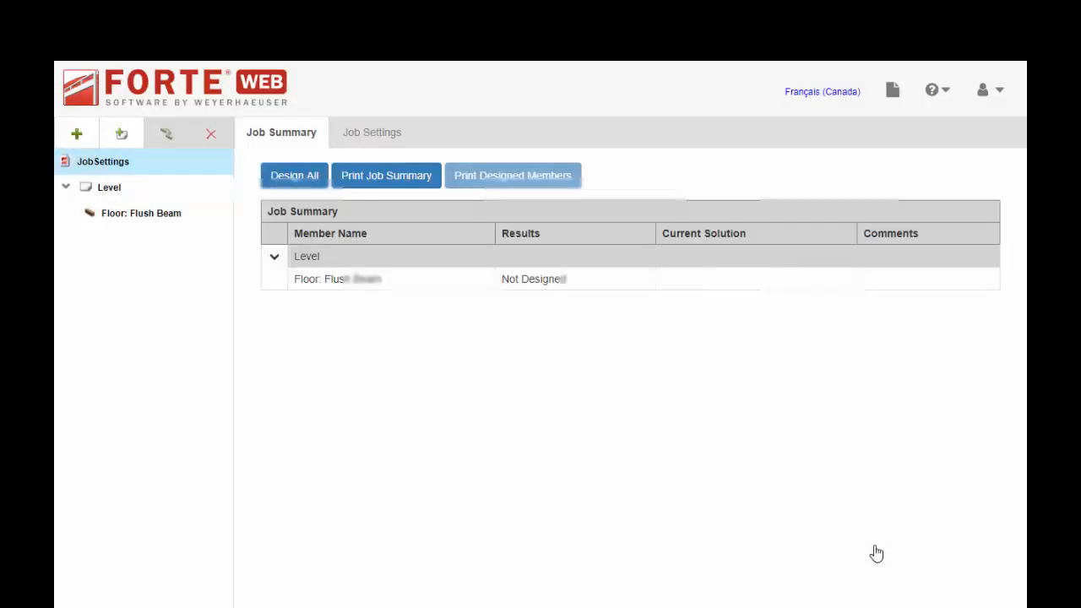
mouse_move(892, 90)
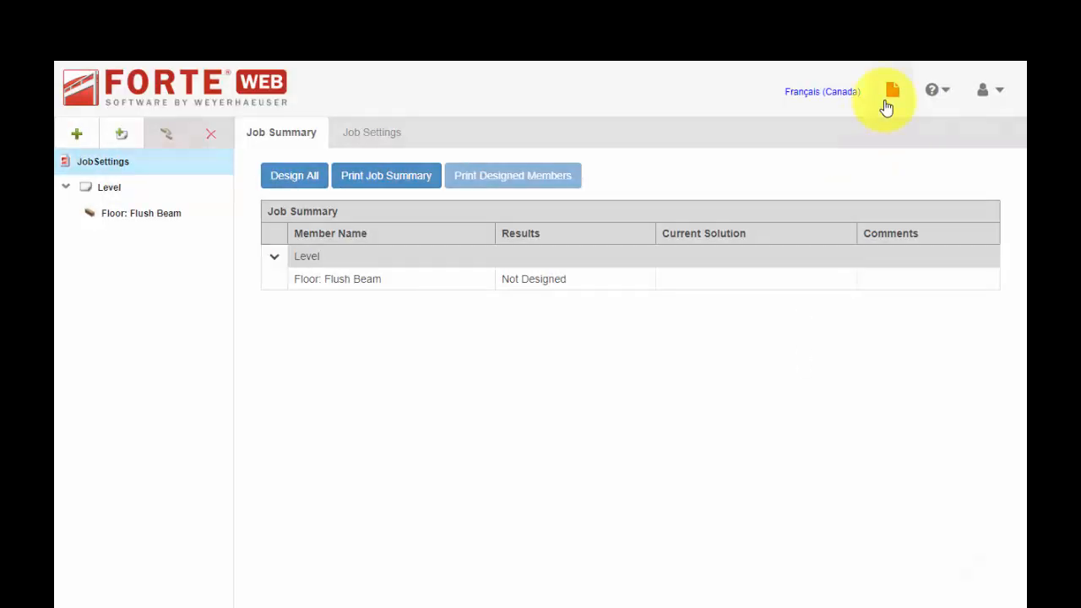
- From My Files, create a new job file named 'This is my New File'
left_click(893, 89)
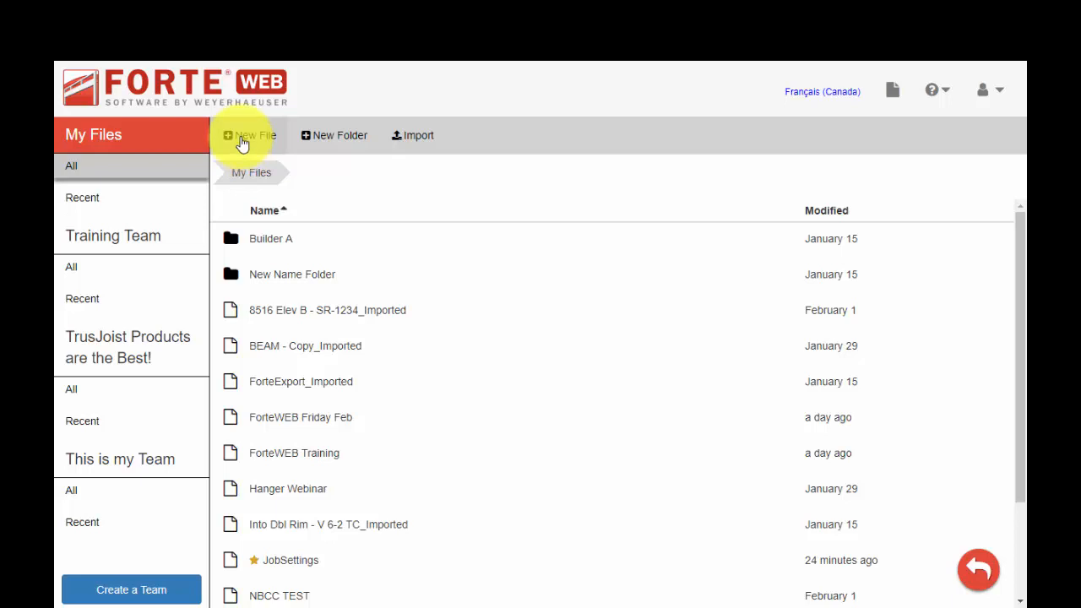
left_click(255, 135)
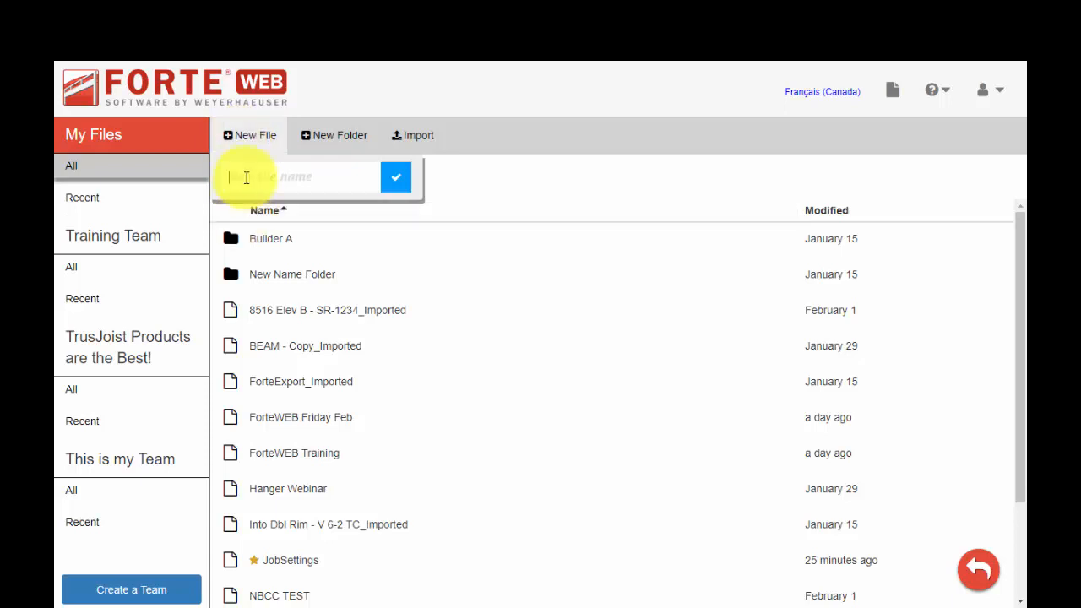
type("Th")
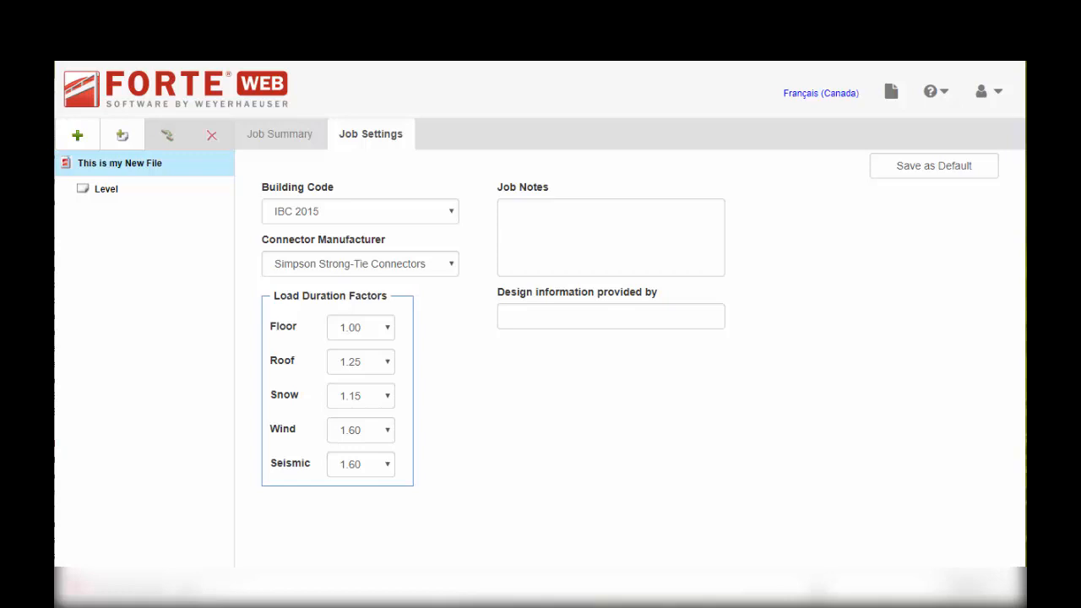
mouse_move(77, 135)
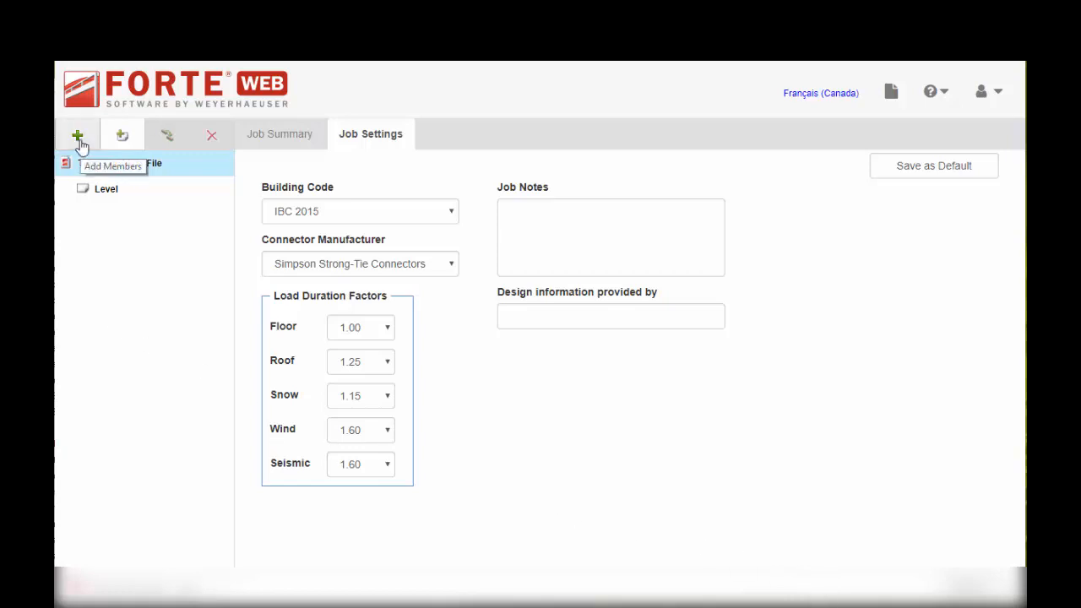
- Add a Floor Joist member named TJI to the job's level
left_click(76, 135)
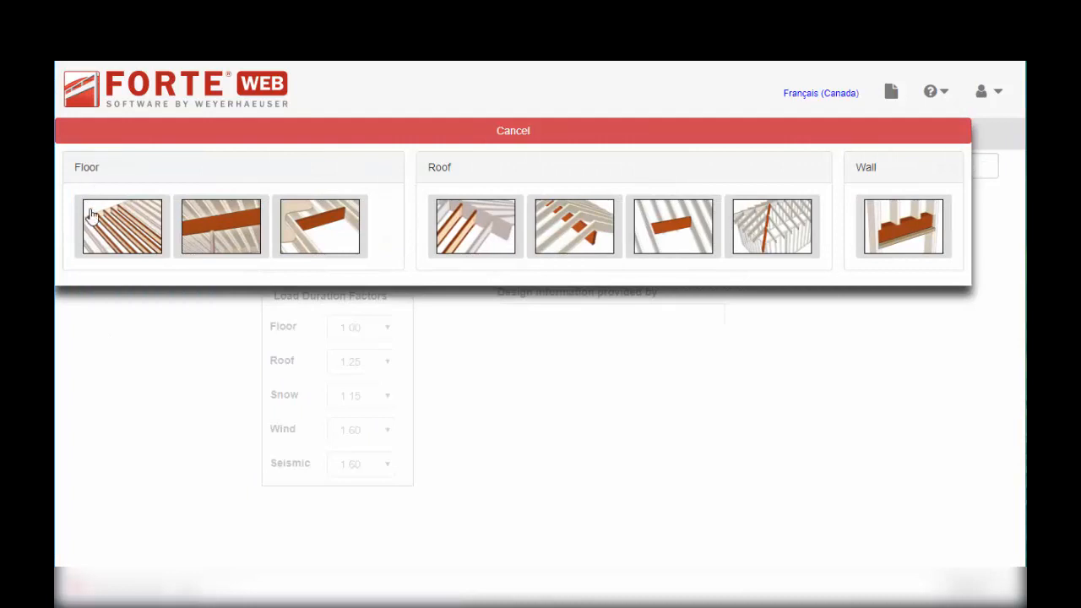
mouse_move(122, 224)
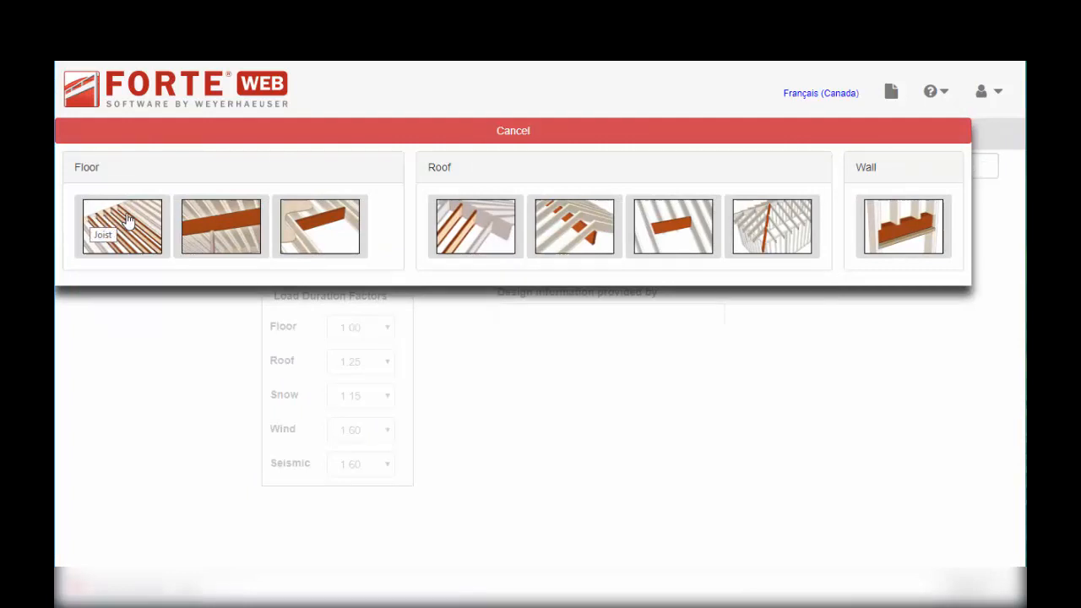
left_click(121, 225)
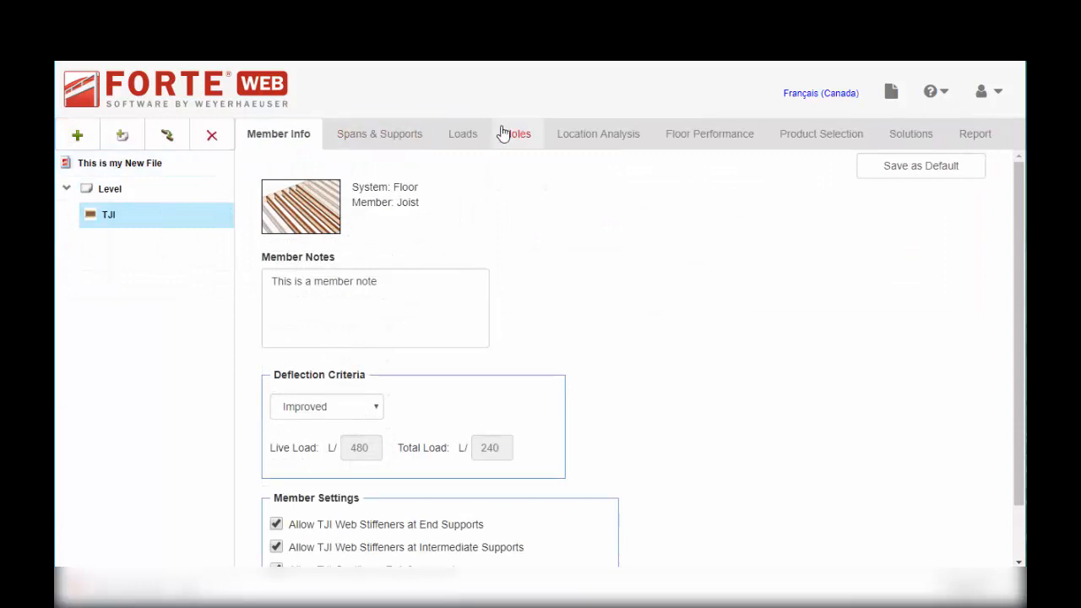
mouse_move(821, 133)
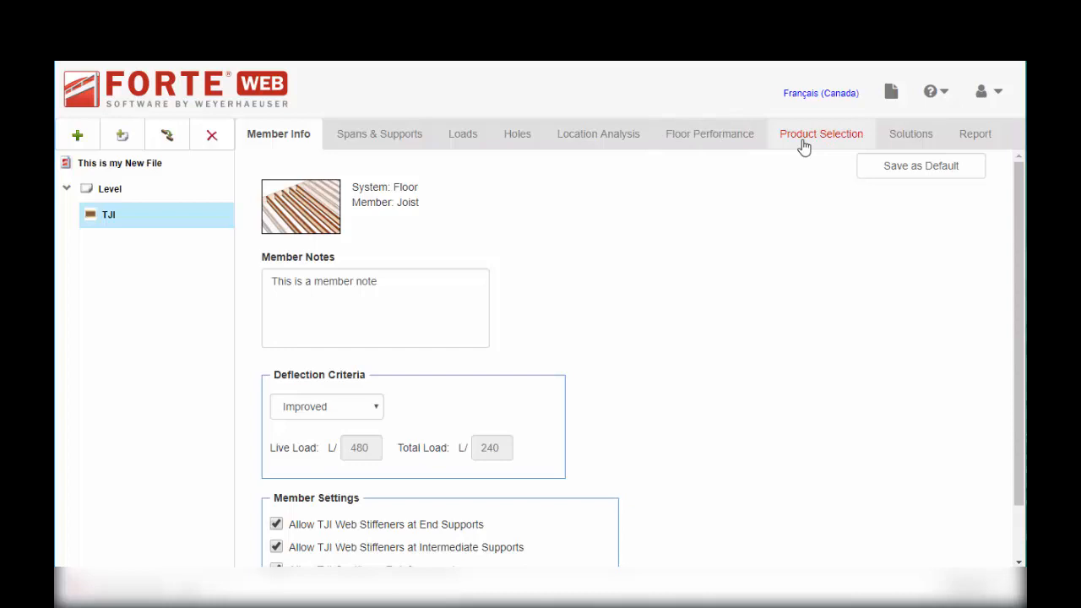
mouse_move(833, 144)
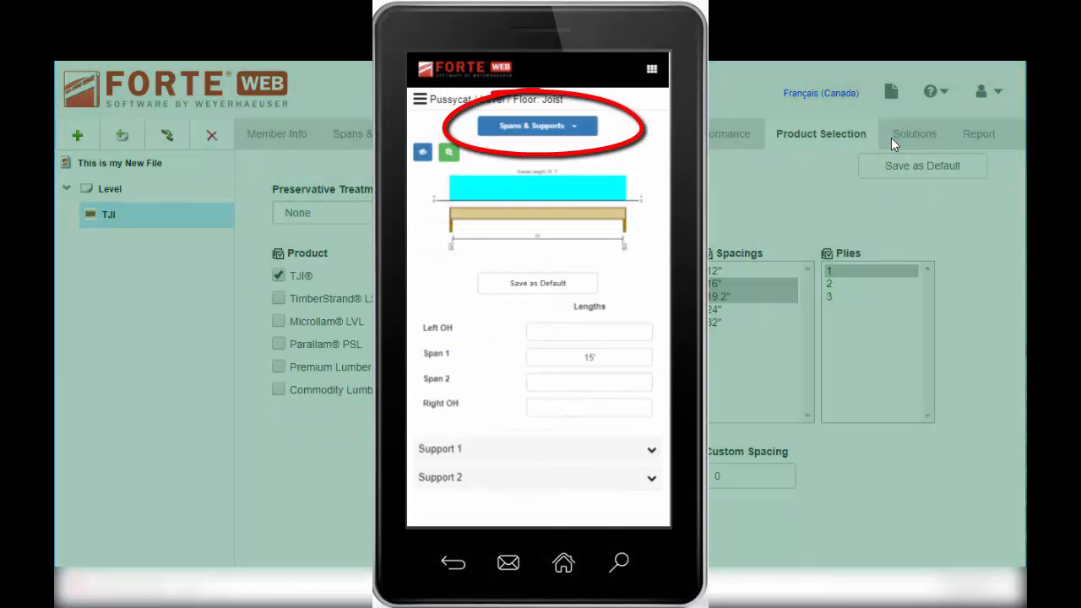
- View the member report showing the 11 7/8" TJI 210 @ 19.2" OC joist as PASSED
left_click(909, 133)
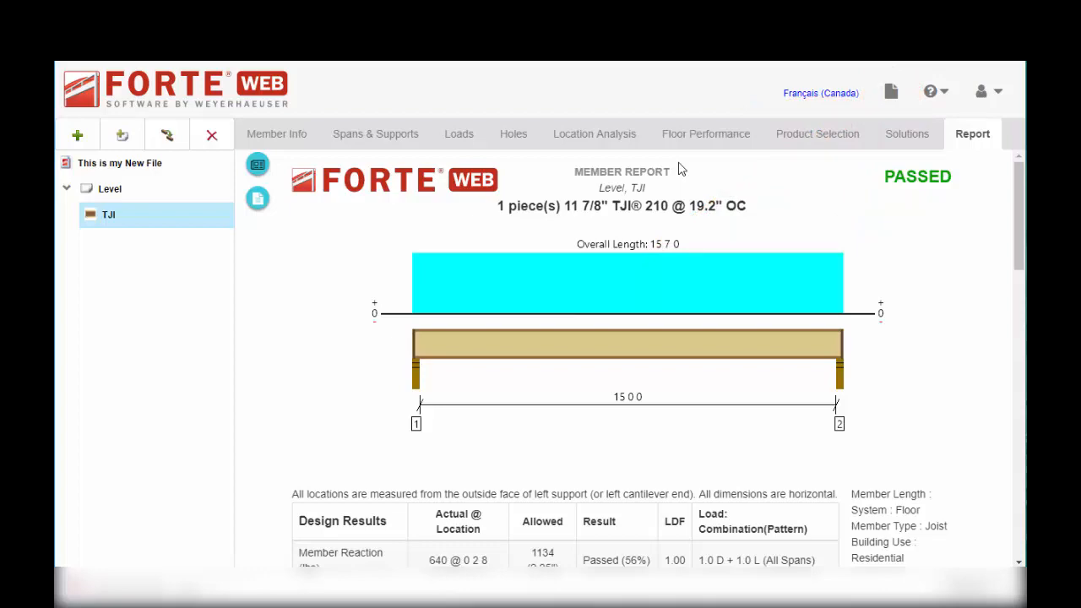
left_click(929, 93)
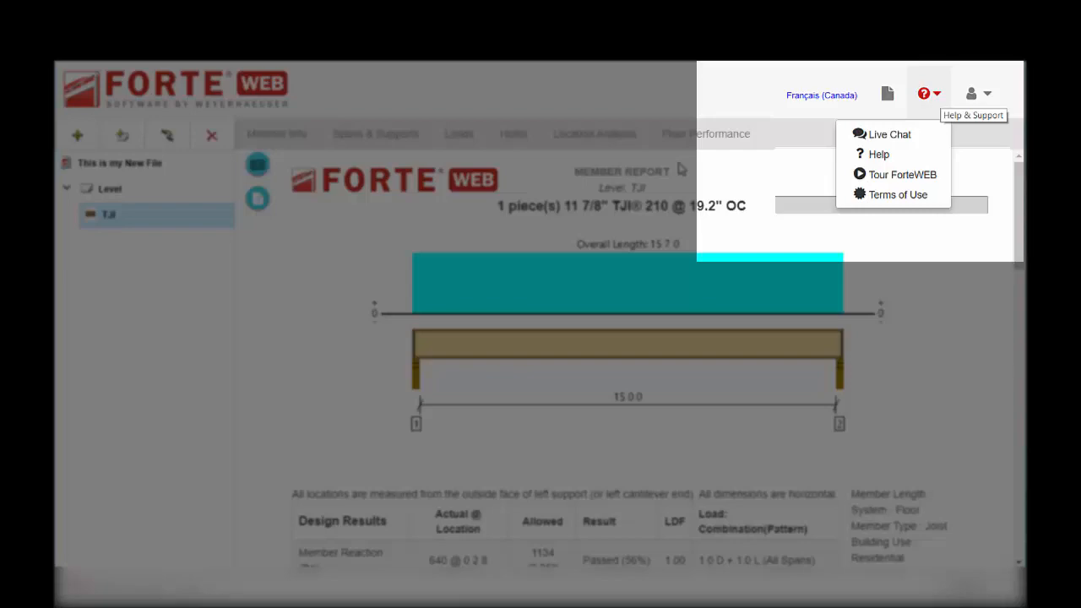
mouse_move(889, 134)
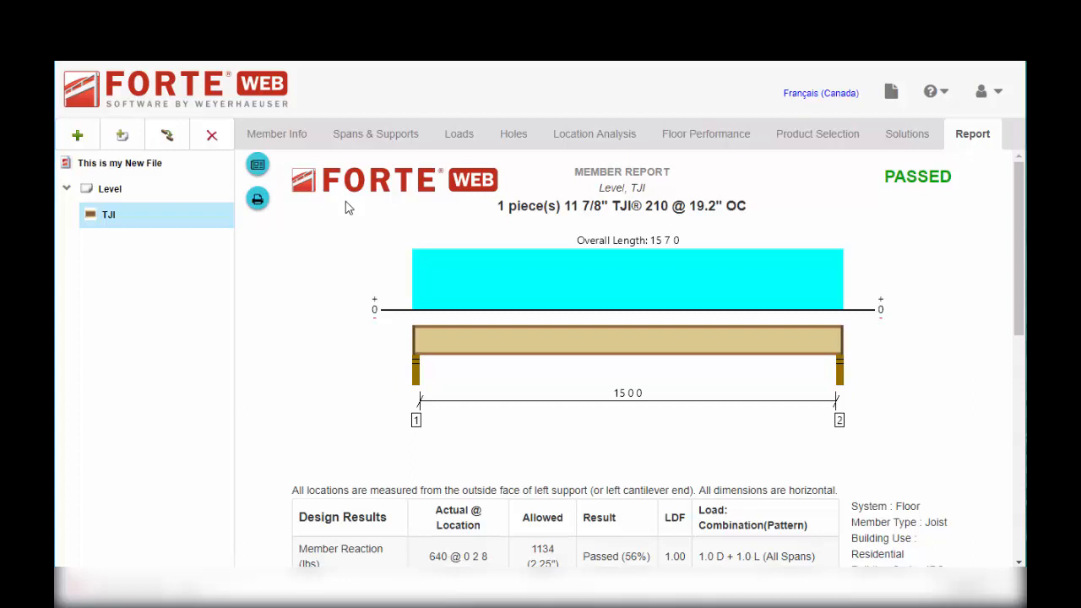
mouse_move(297, 265)
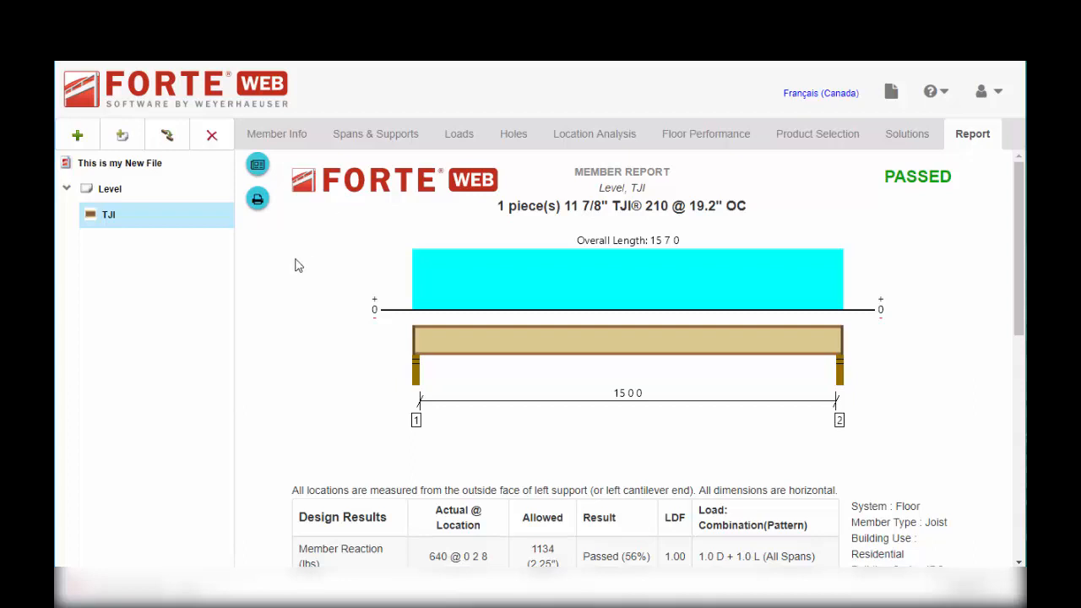